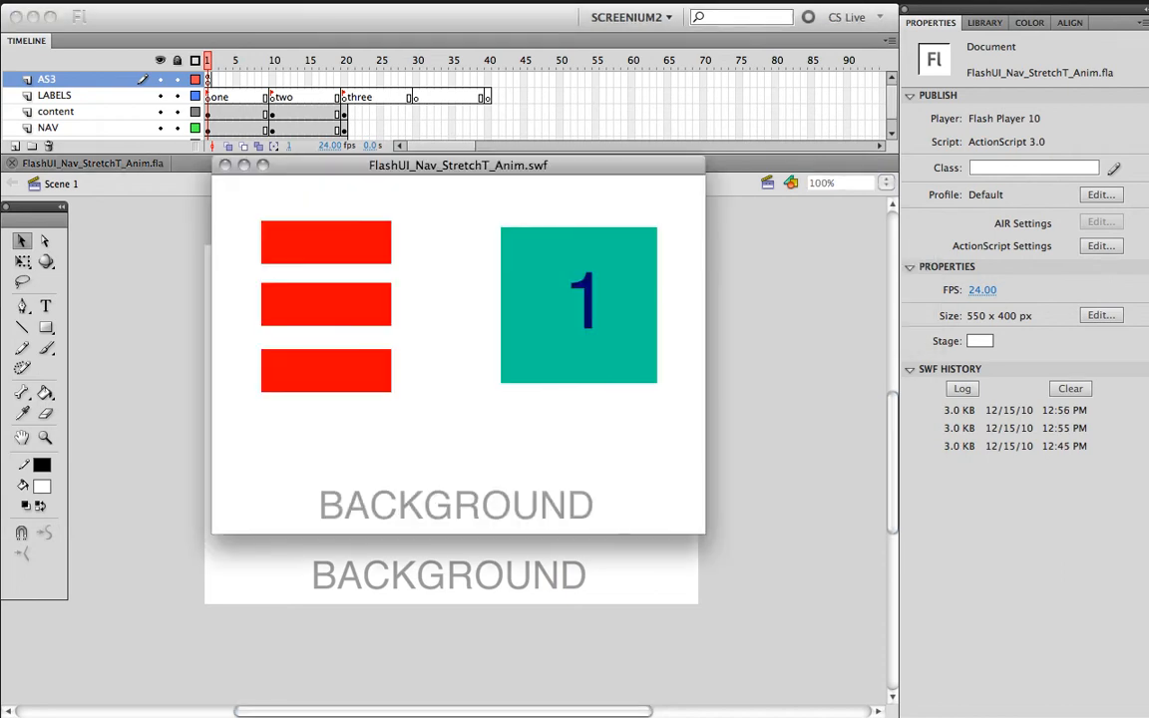
Step: Close the SWF test movie window to bring back the navigation file's stage
{"action": "left_click_drag", "start_coordinate": [458, 165], "coordinate": [632, 126]}
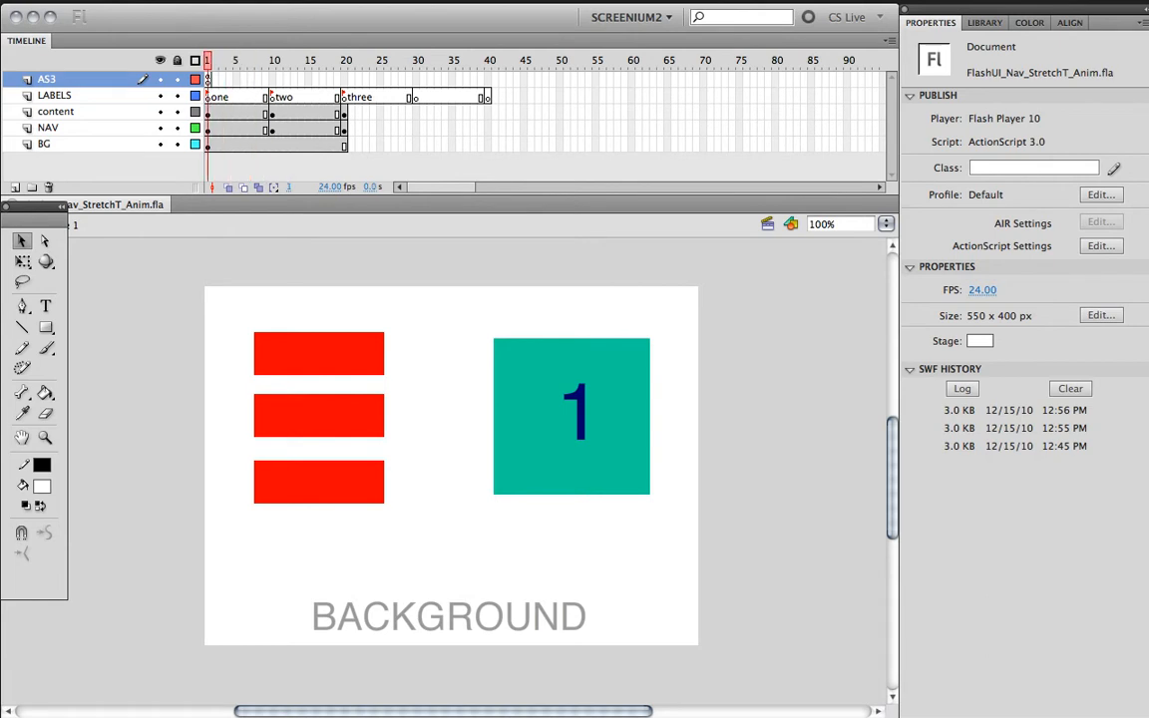
{"action": "left_click", "coordinate": [262, 54]}
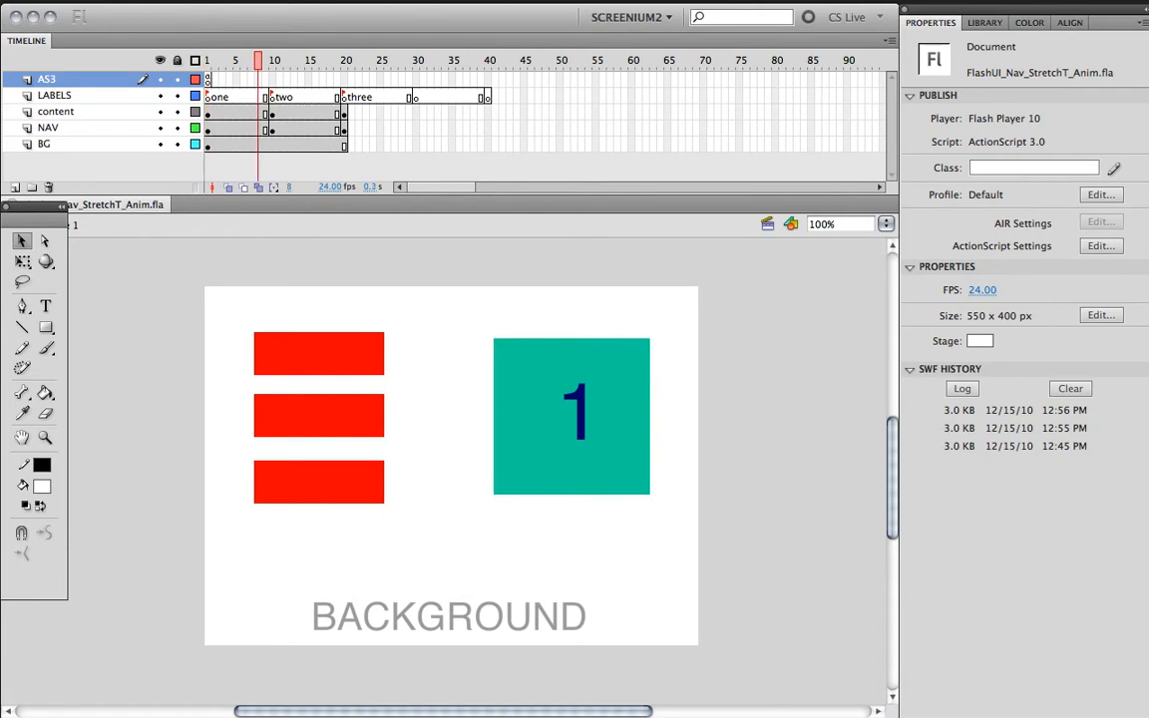
{"action": "left_click", "coordinate": [276, 60]}
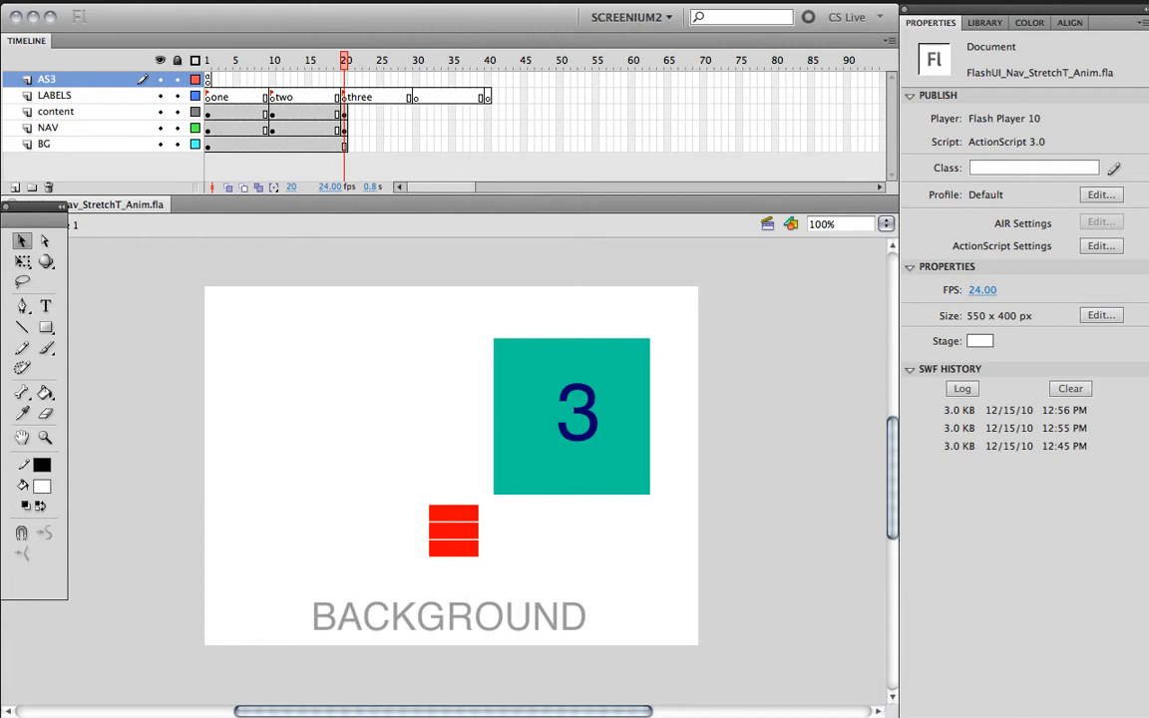
{"action": "left_click", "coordinate": [205, 58]}
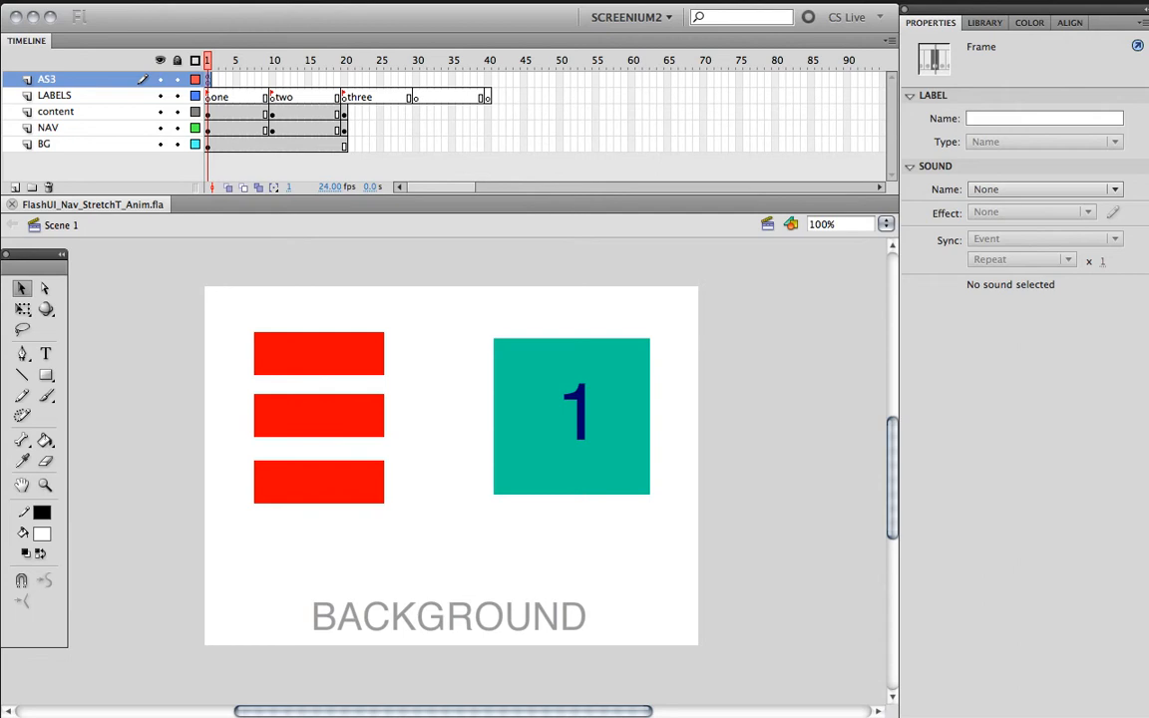
Step: Add a new timeline layer and name it 'anim', between LABELS and content
{"action": "left_click", "coordinate": [52, 96]}
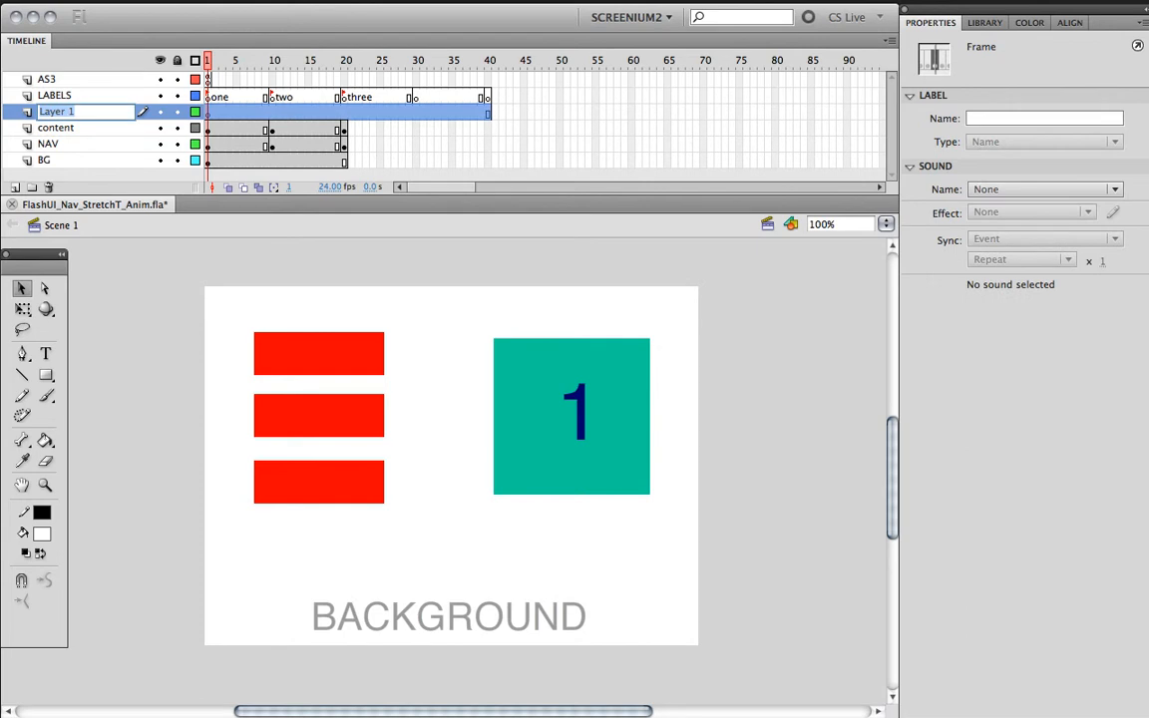
{"action": "type", "text": "anim"}
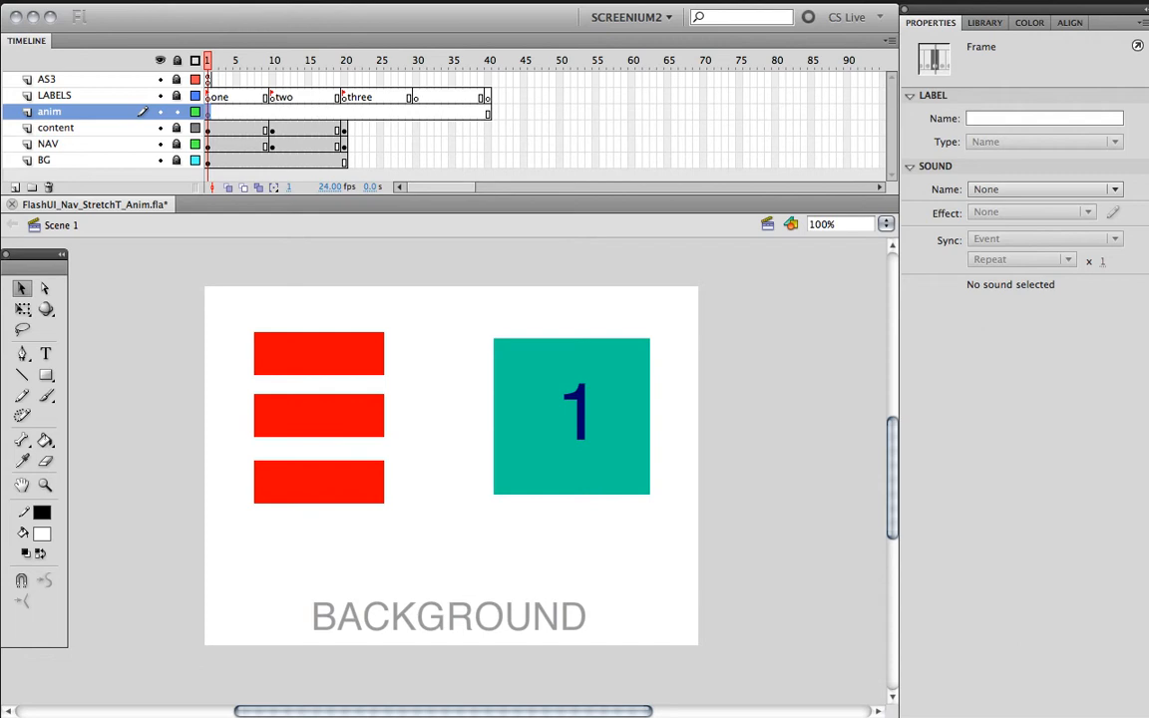
{"action": "left_click", "coordinate": [45, 353]}
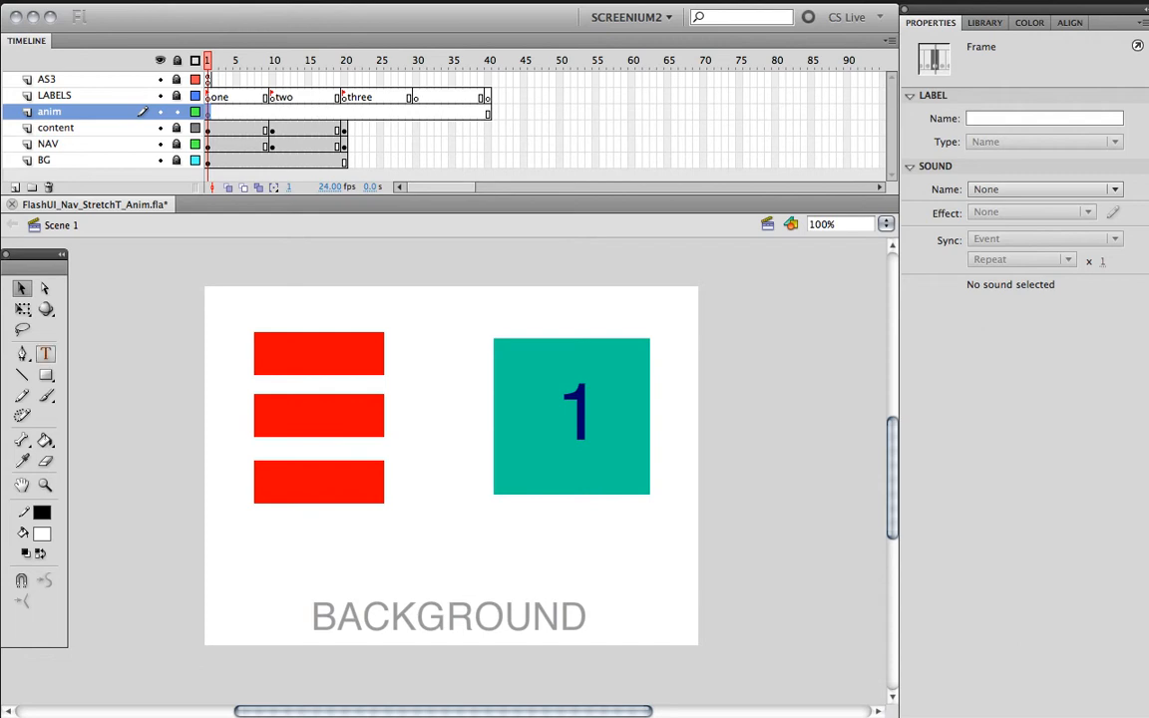
{"action": "mouse_move", "coordinate": [44, 376]}
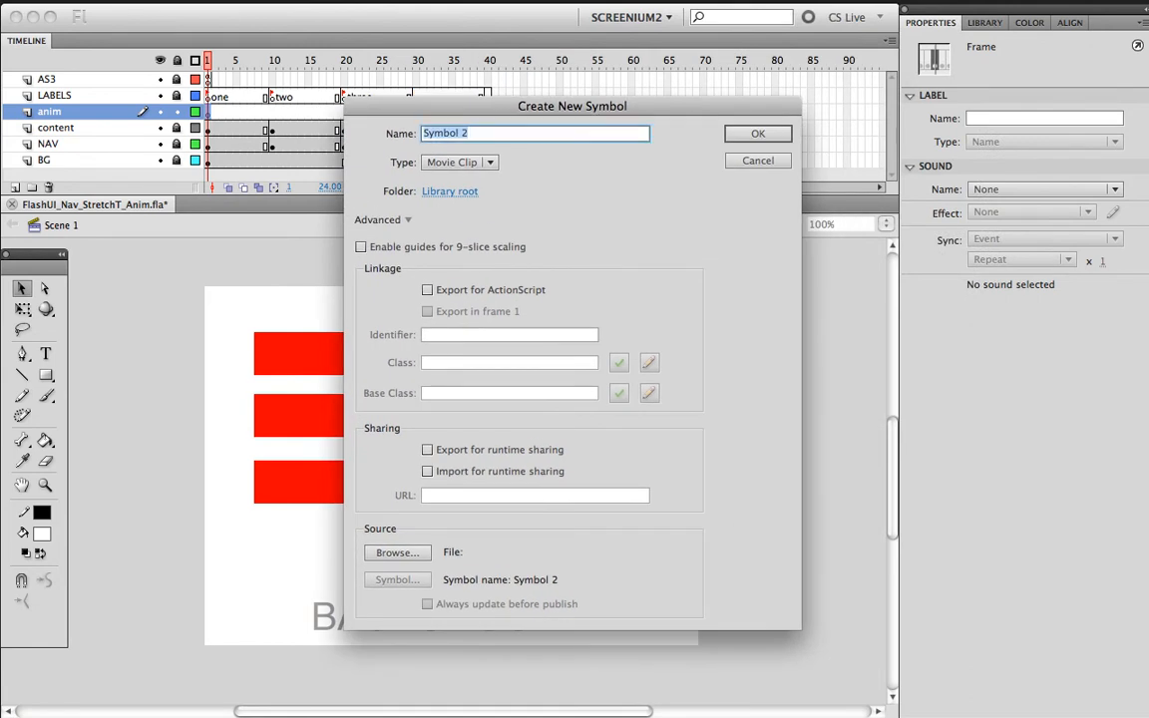
Step: Create a new Movie Clip symbol named 'anim'
{"action": "type", "text": "anim"}
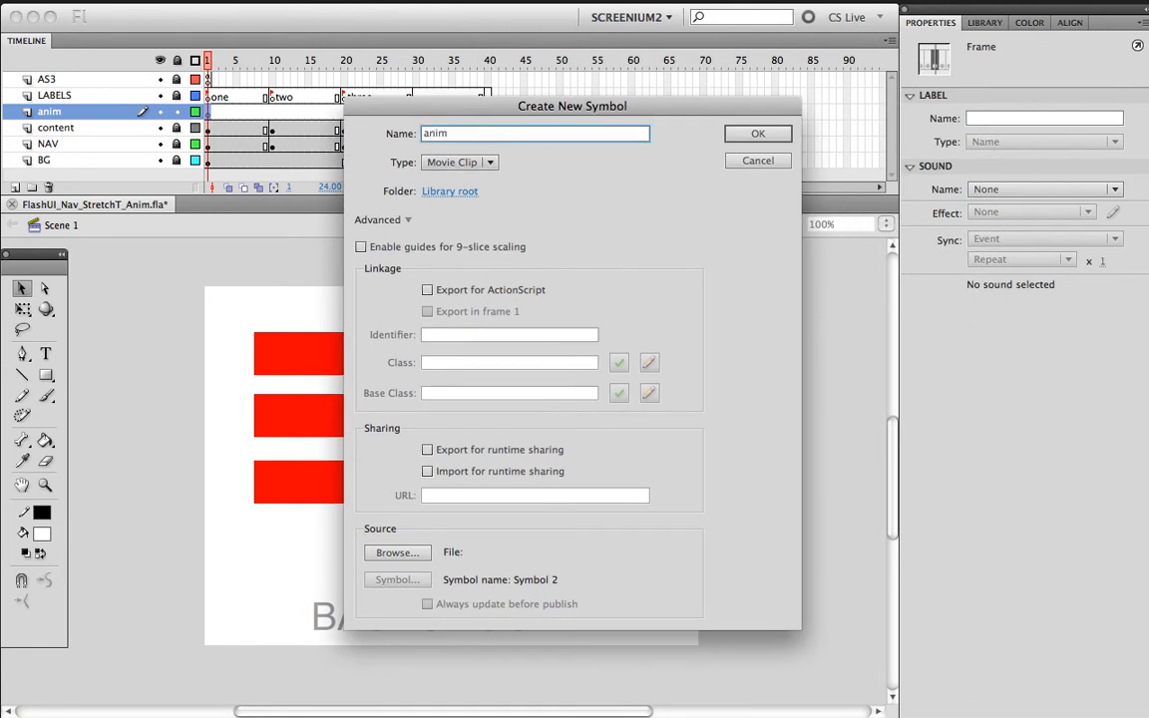
{"action": "left_click", "coordinate": [758, 134]}
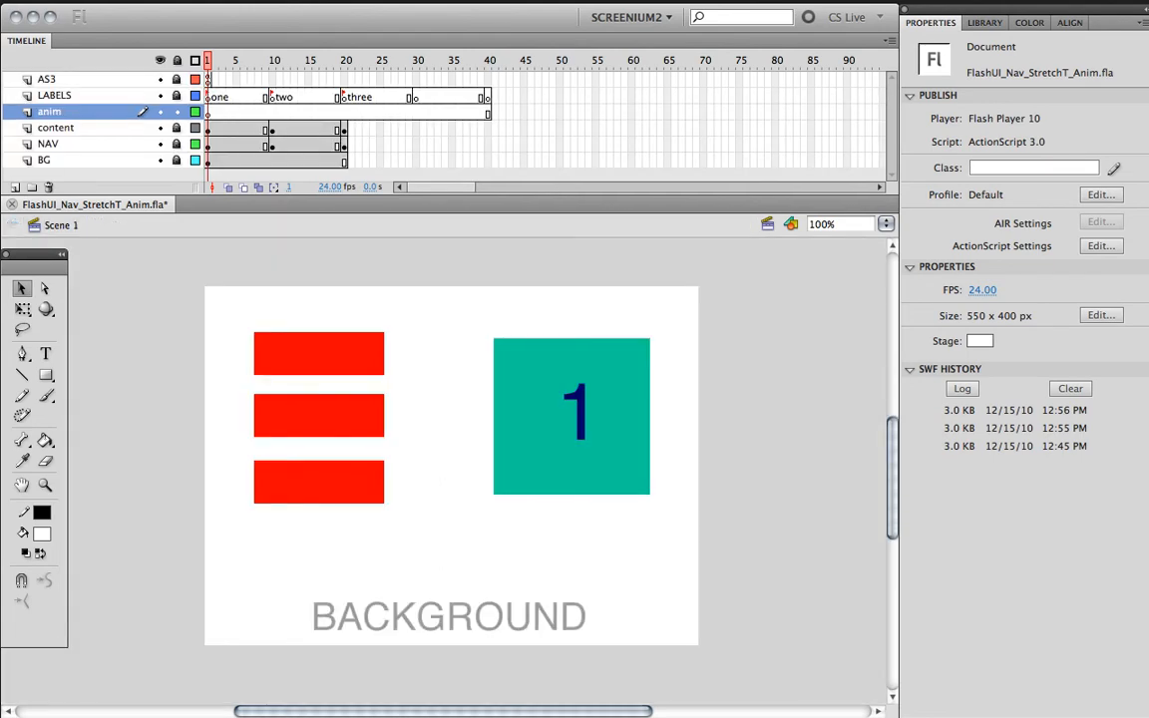
Step: Show the Library with anim and Symbol 1, and enter the anim clip for editing
{"action": "left_click", "coordinate": [998, 20]}
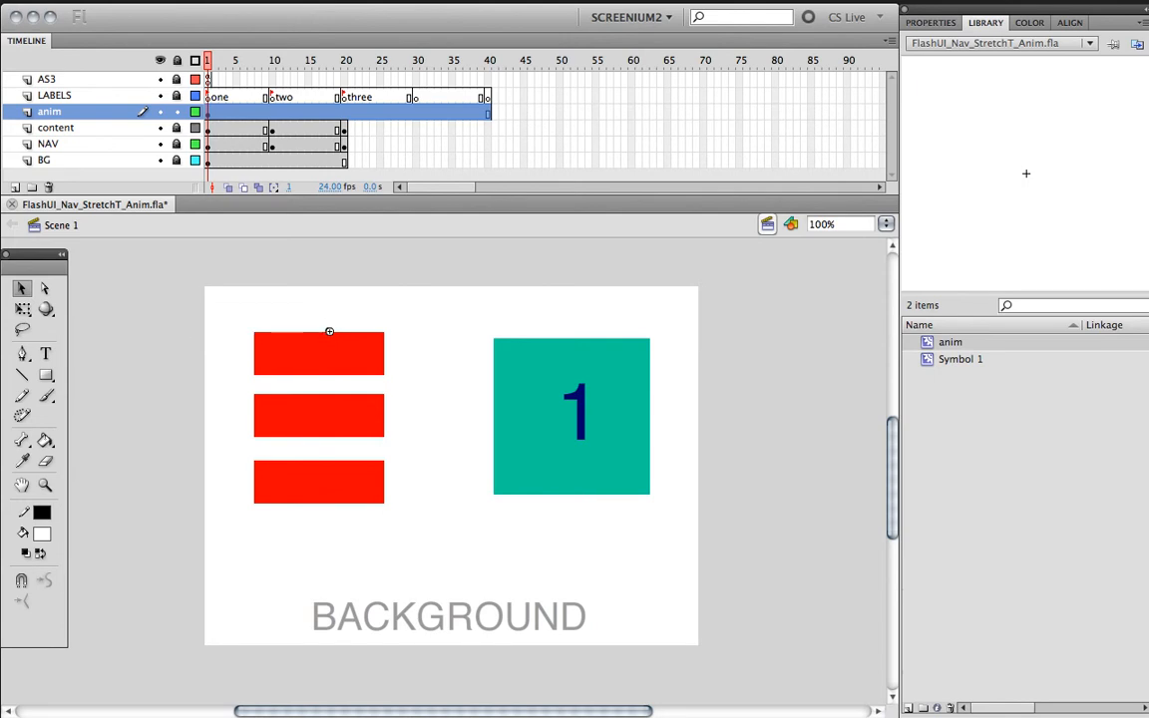
{"action": "mouse_move", "coordinate": [211, 296]}
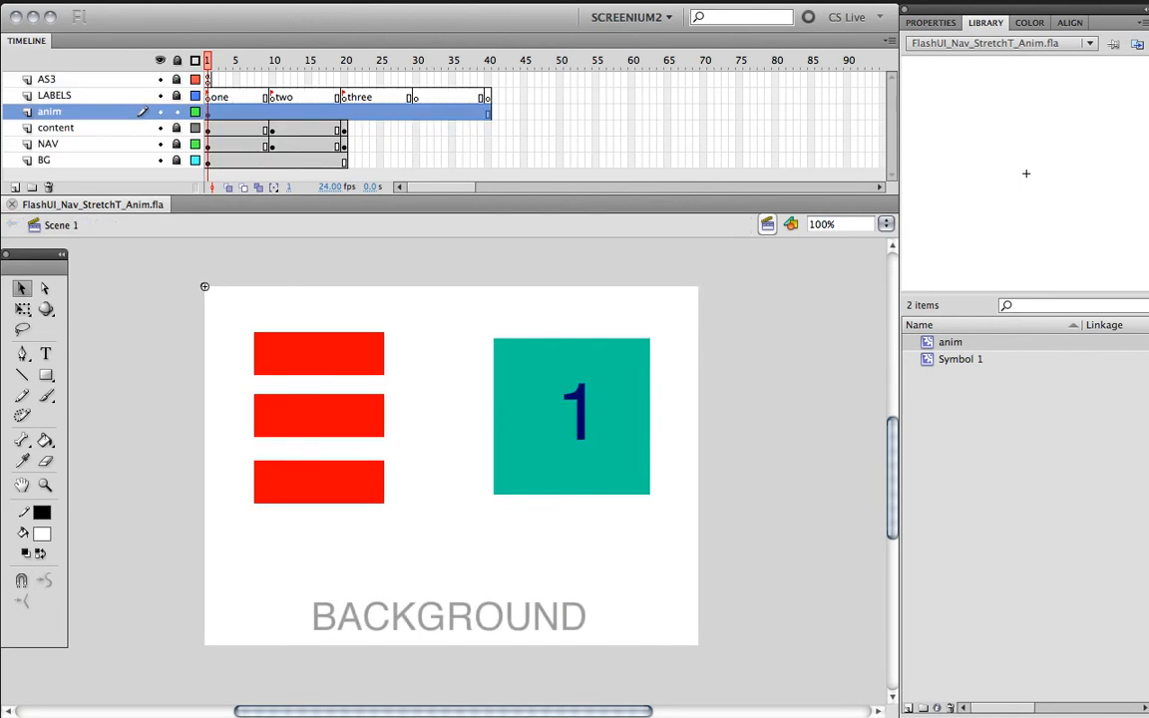
{"action": "left_click", "coordinate": [791, 223]}
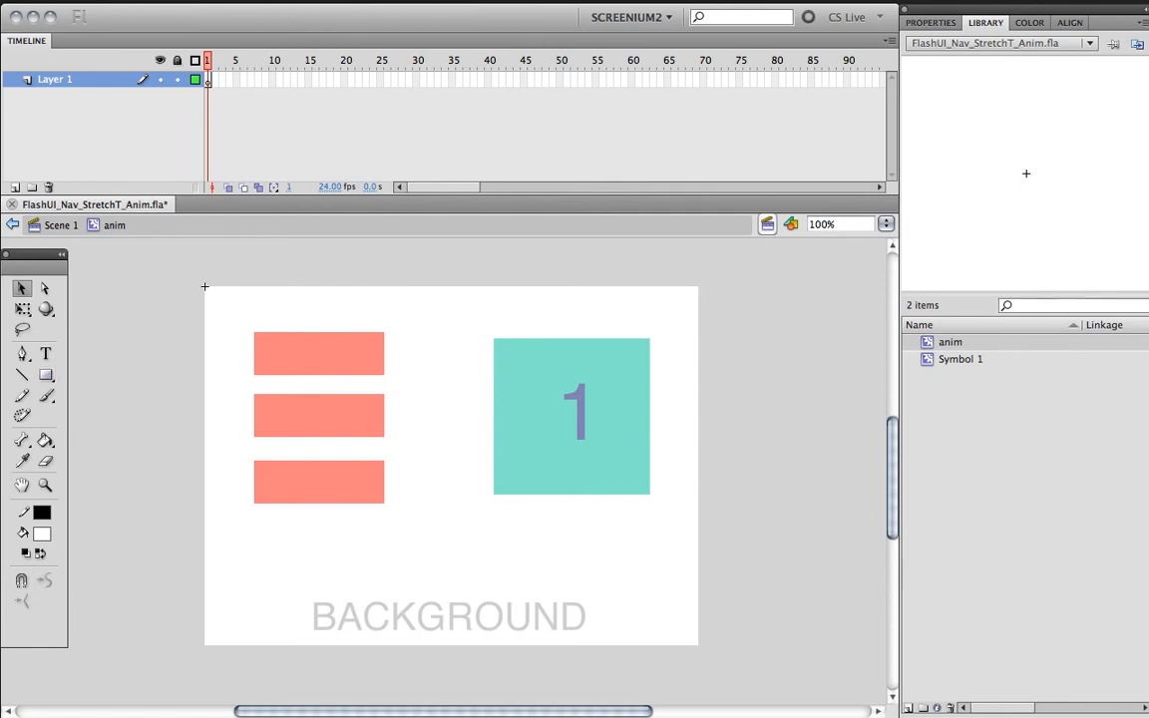
Step: Use the Rectangle tool with black fill to draw a stage-sized rectangle in anim
{"action": "left_click", "coordinate": [34, 511]}
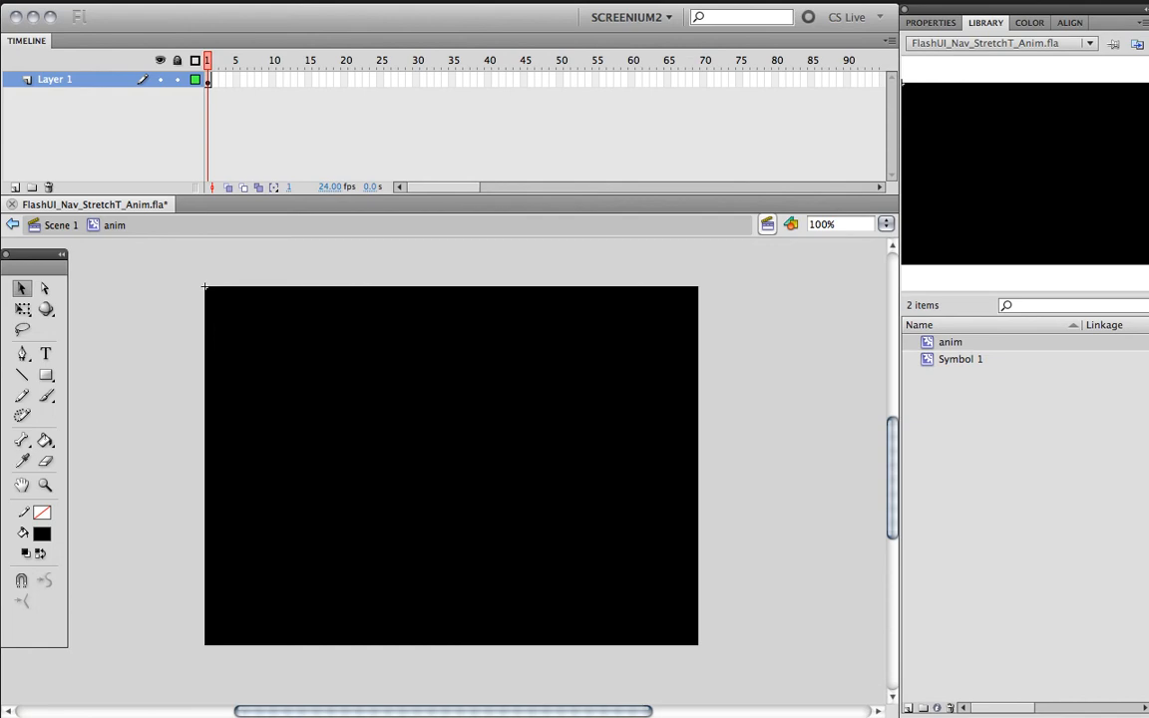
Step: Add a keyframe at frame 40 and shape-tween the black rectangle into a thin line
{"action": "left_click", "coordinate": [485, 88]}
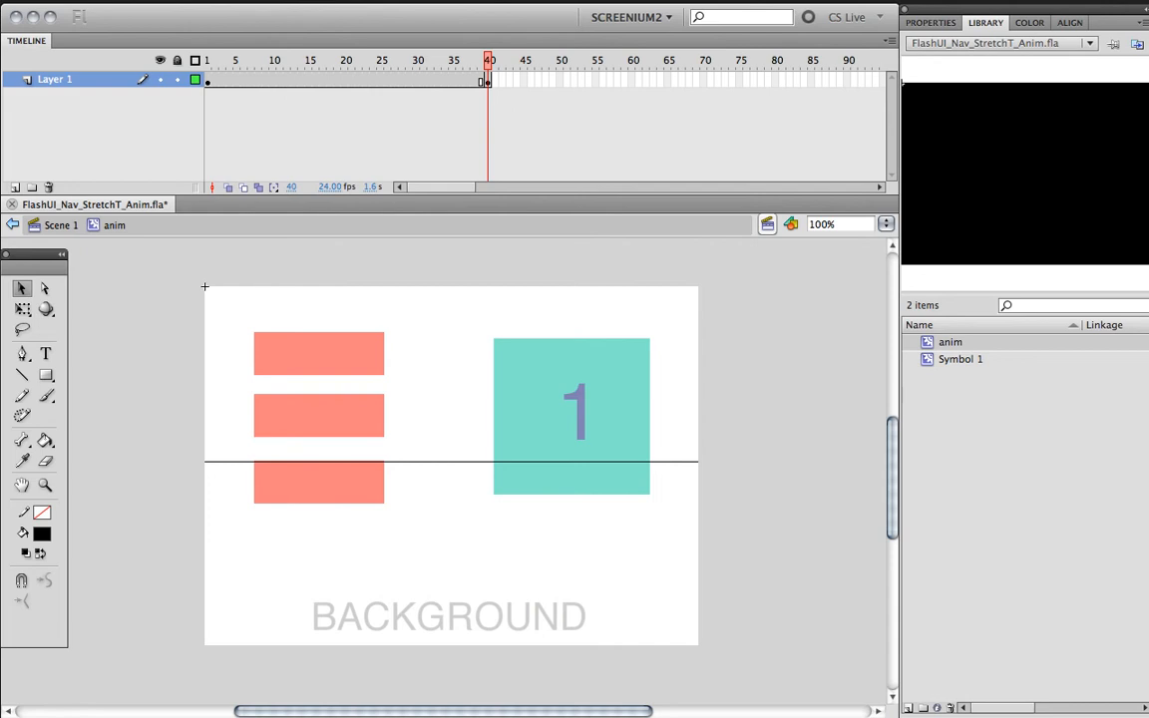
{"action": "right_click", "coordinate": [346, 80]}
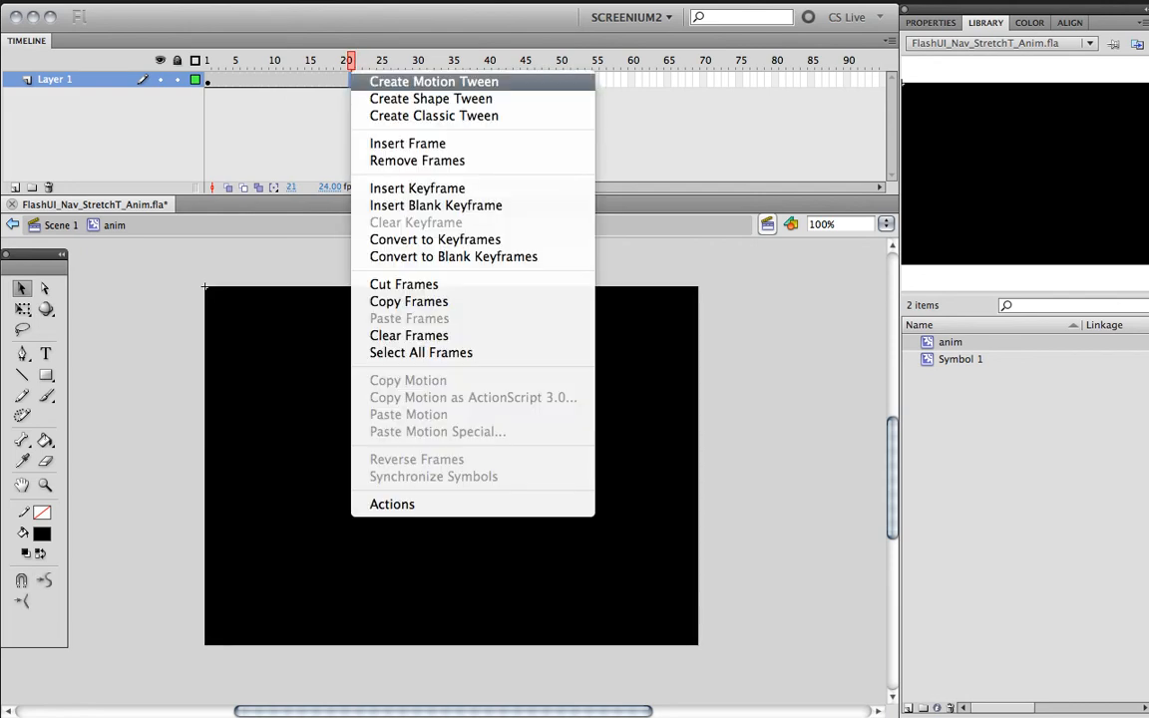
{"action": "left_click", "coordinate": [434, 81]}
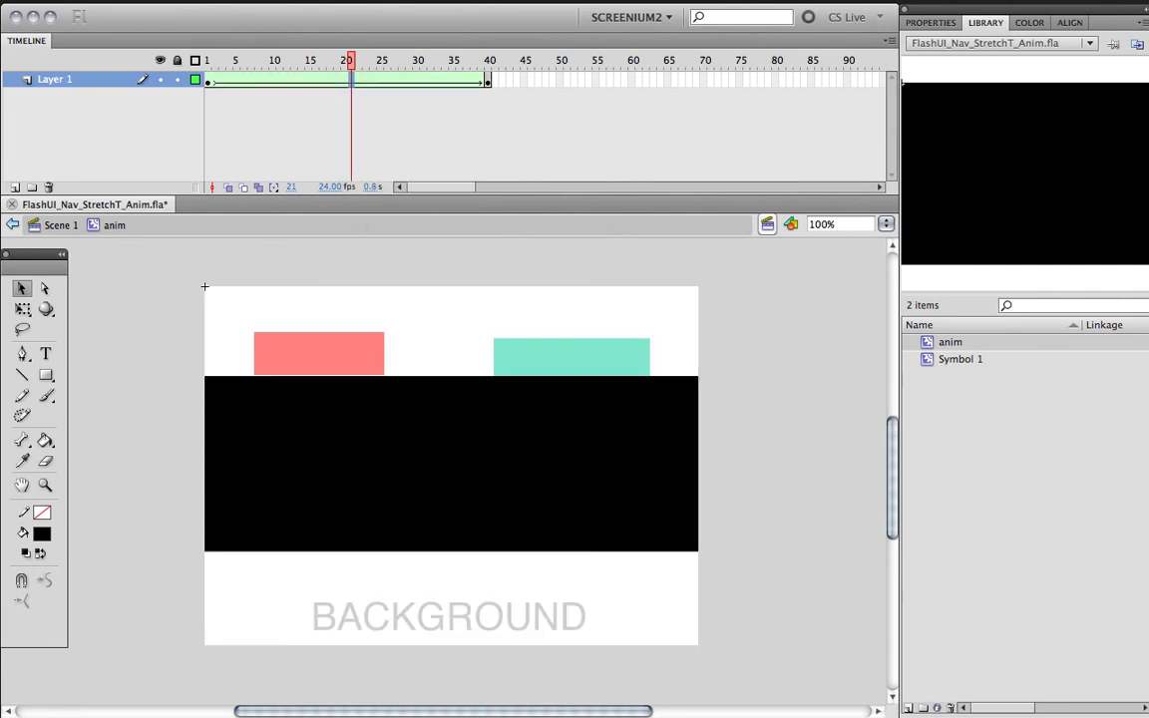
{"action": "left_click", "coordinate": [486, 50]}
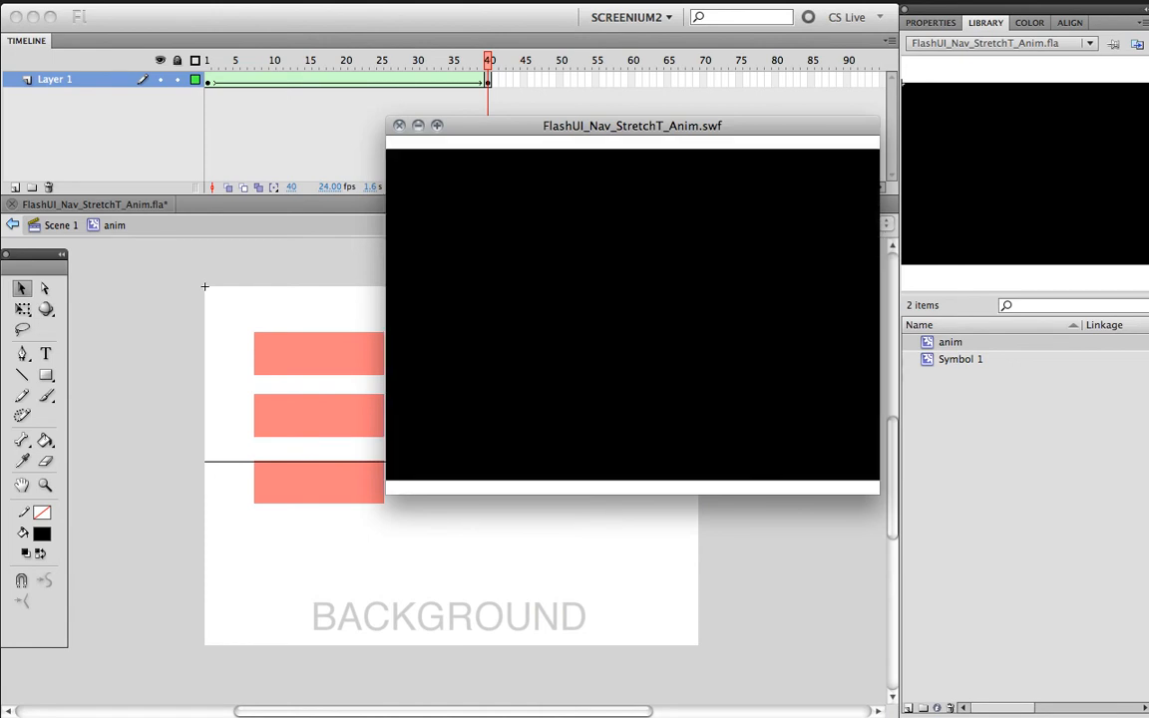
Step: Close the SWF preview to return to the anim symbol at frame 40
{"action": "left_click", "coordinate": [399, 124]}
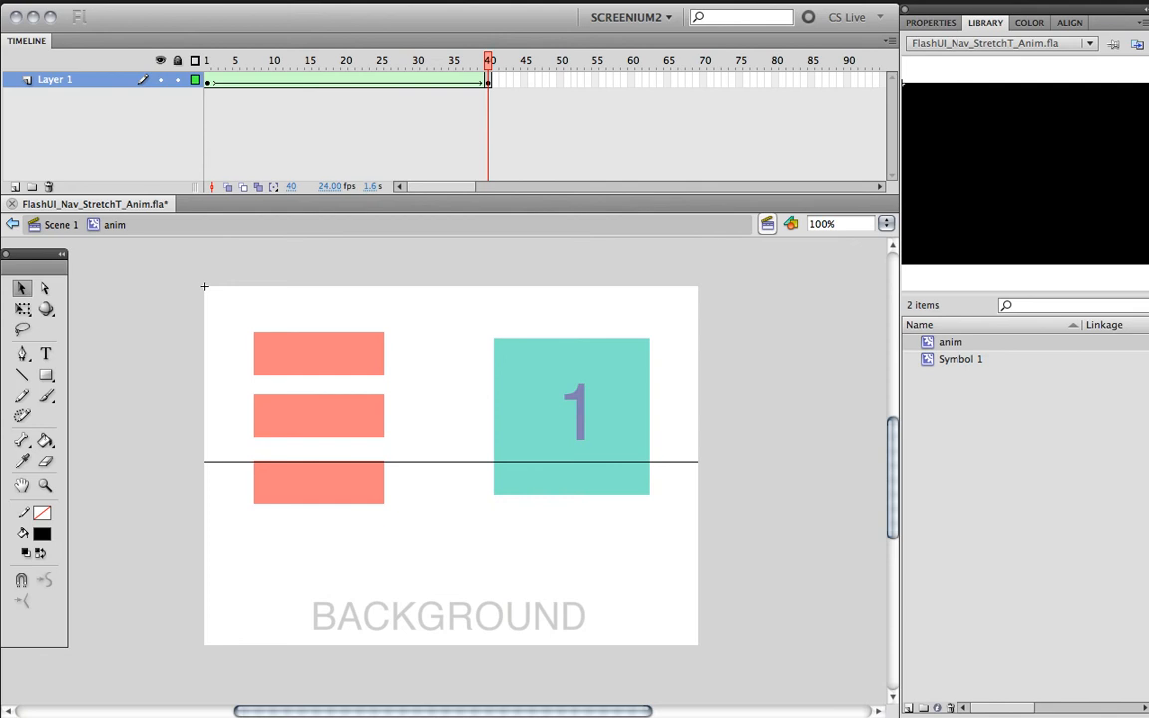
Step: Rename Layer 1 to 'anim', add an 'as3' layer, and reach frame 41
{"action": "double_click", "coordinate": [55, 78]}
{"action": "type", "text": "anim"}
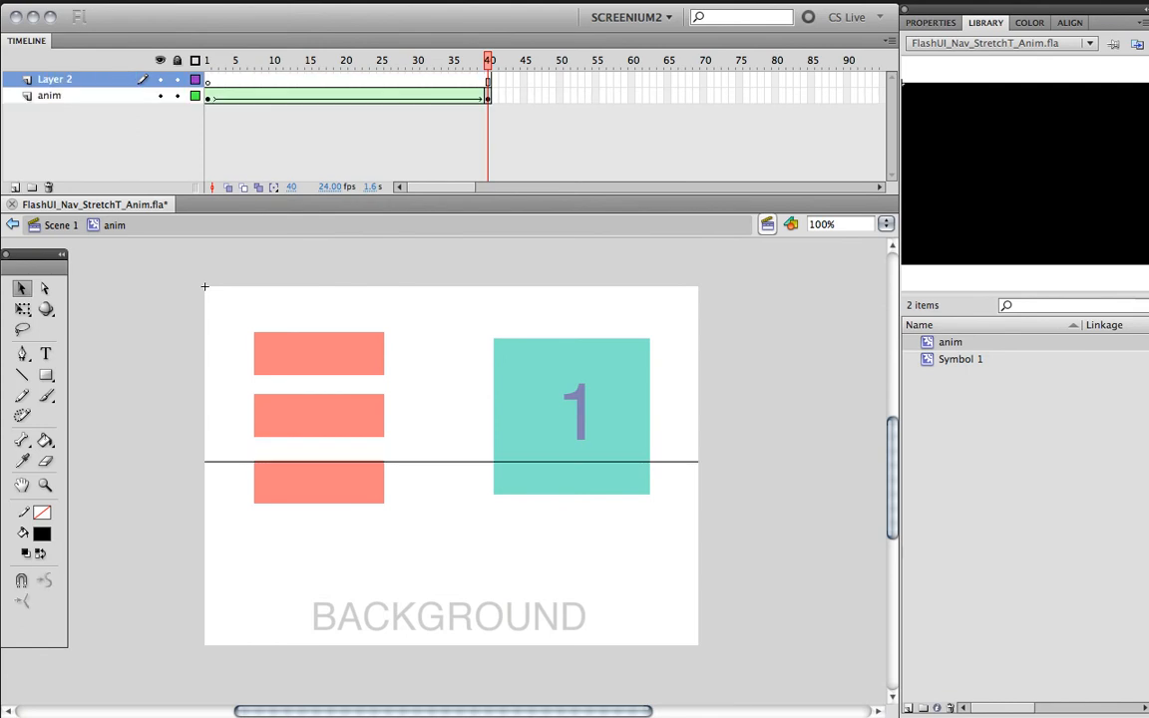
{"action": "double_click", "coordinate": [55, 79]}
{"action": "type", "text": "as3"}
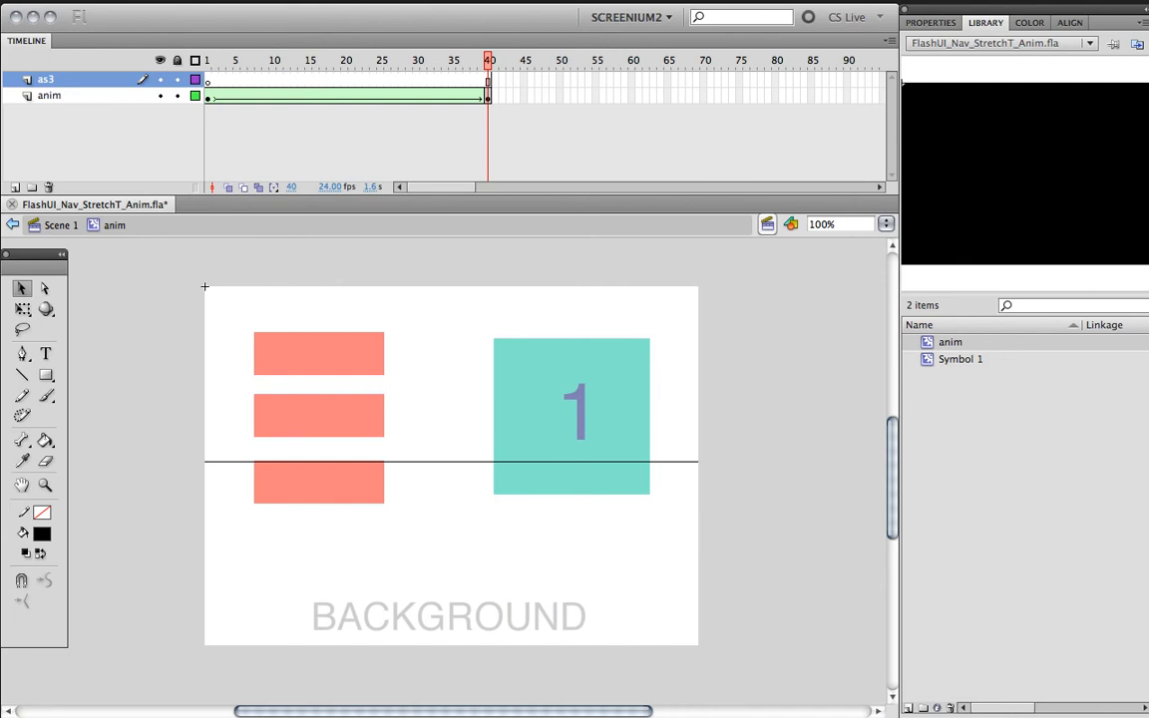
{"action": "left_click", "coordinate": [207, 60]}
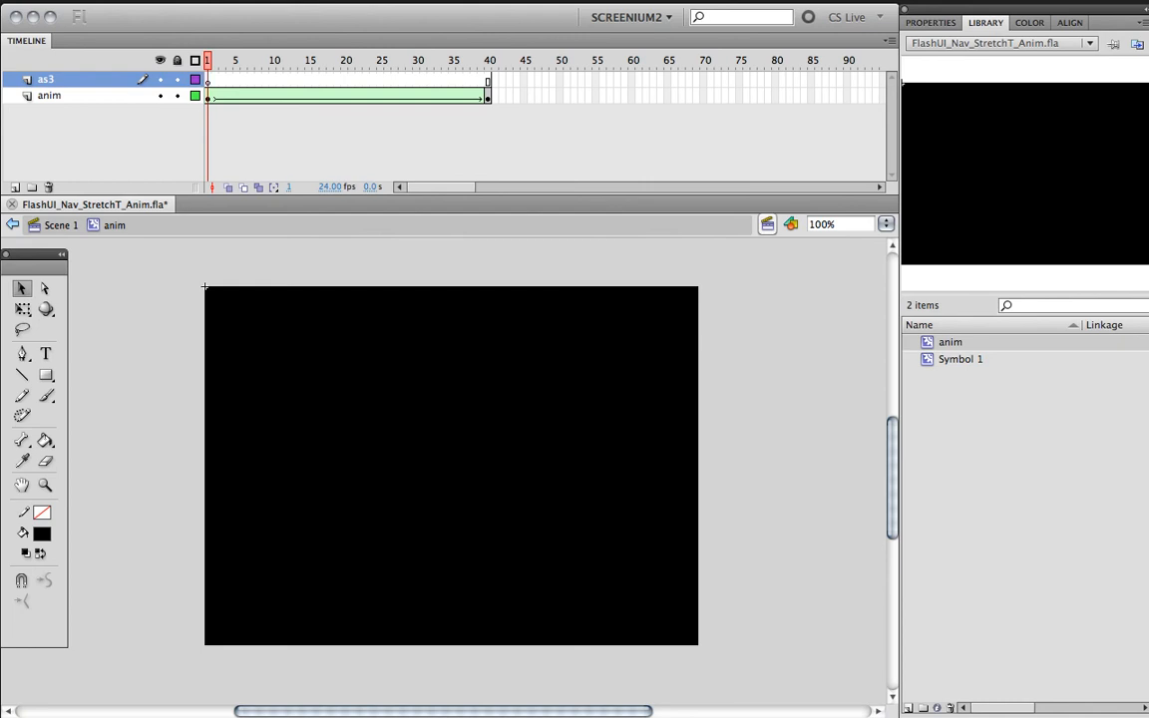
{"action": "left_click", "coordinate": [488, 48]}
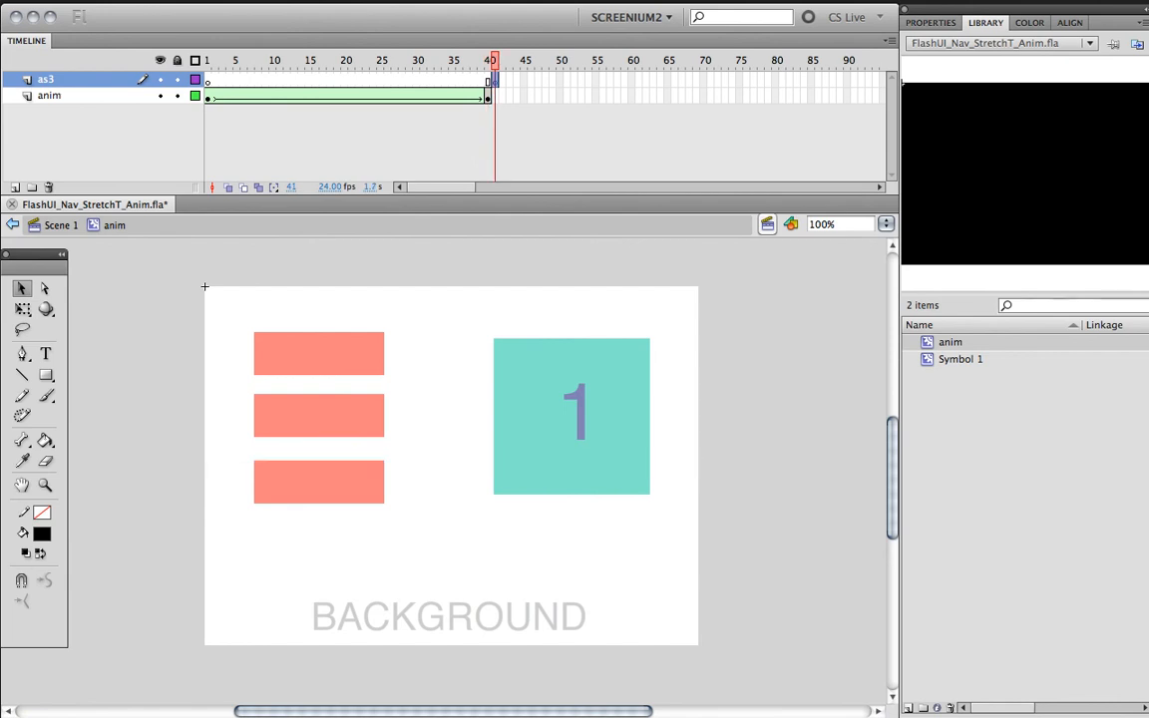
Step: Put a stop(); action on frame 41 of the as3 layer
{"action": "left_click", "coordinate": [48, 99]}
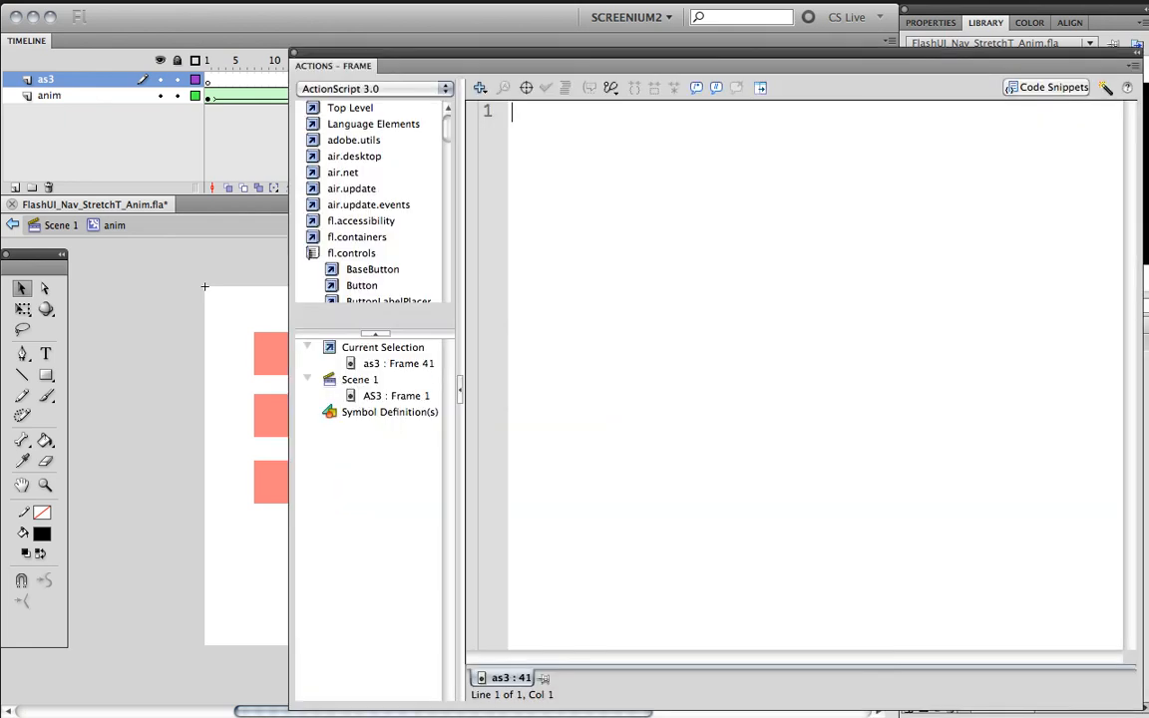
{"action": "type", "text": "stop"}
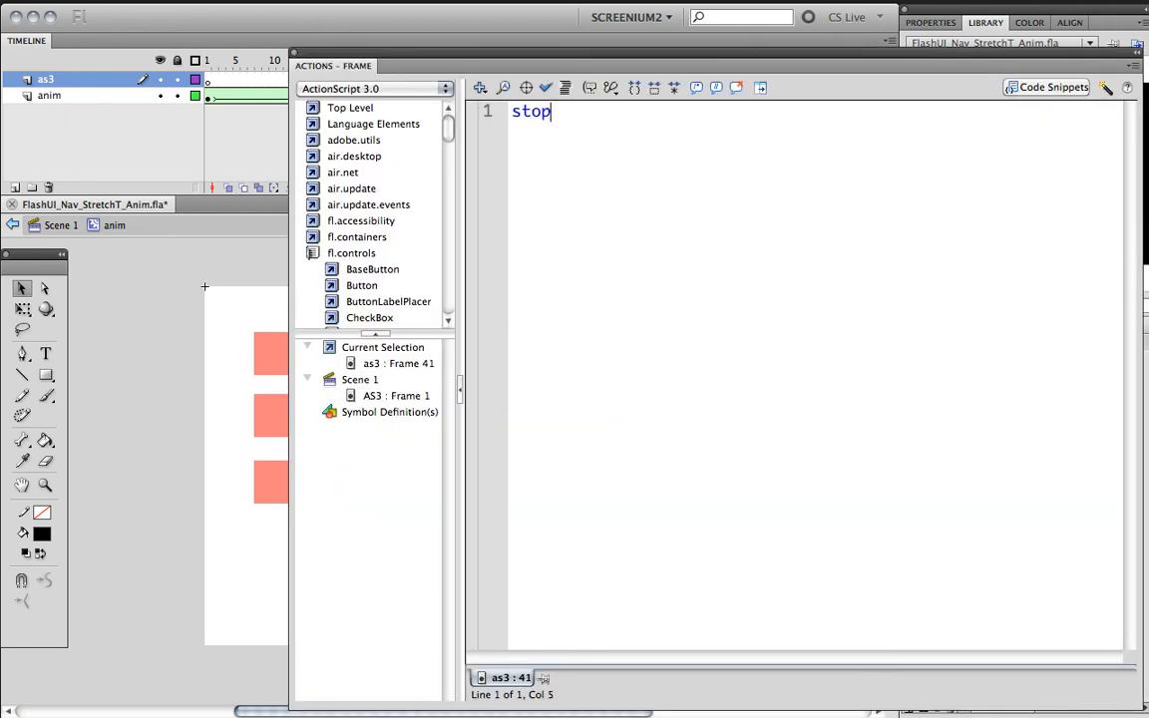
{"action": "type", "text": "();"}
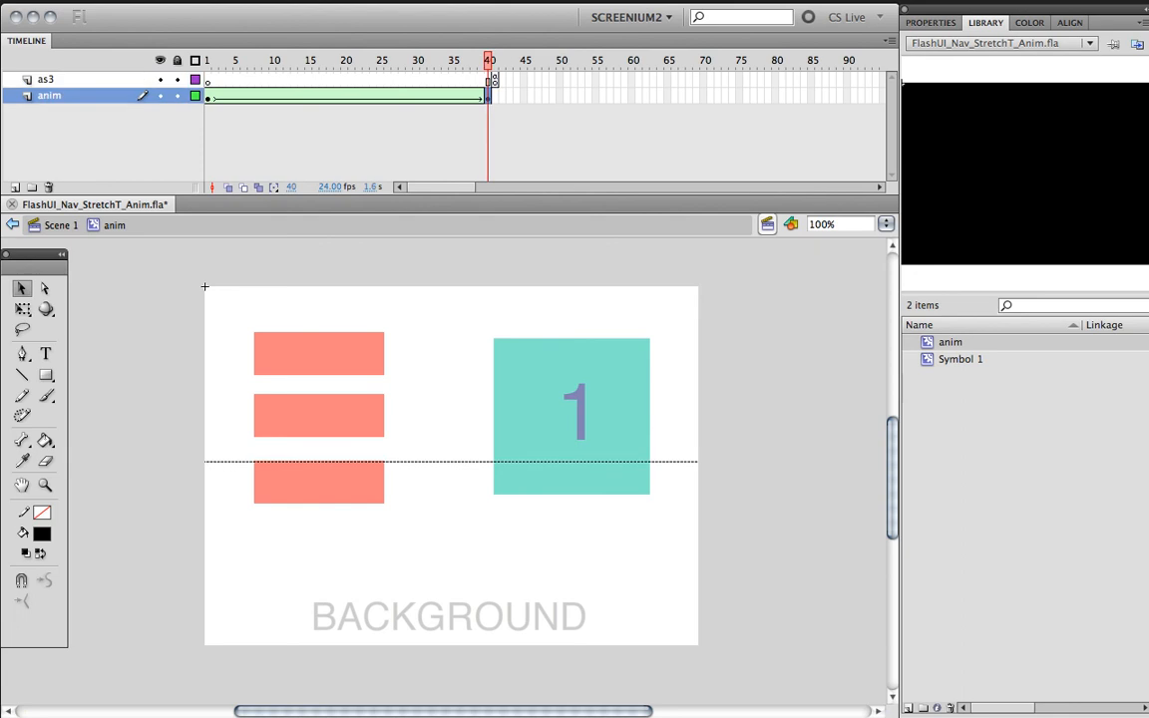
{"action": "left_click", "coordinate": [494, 60]}
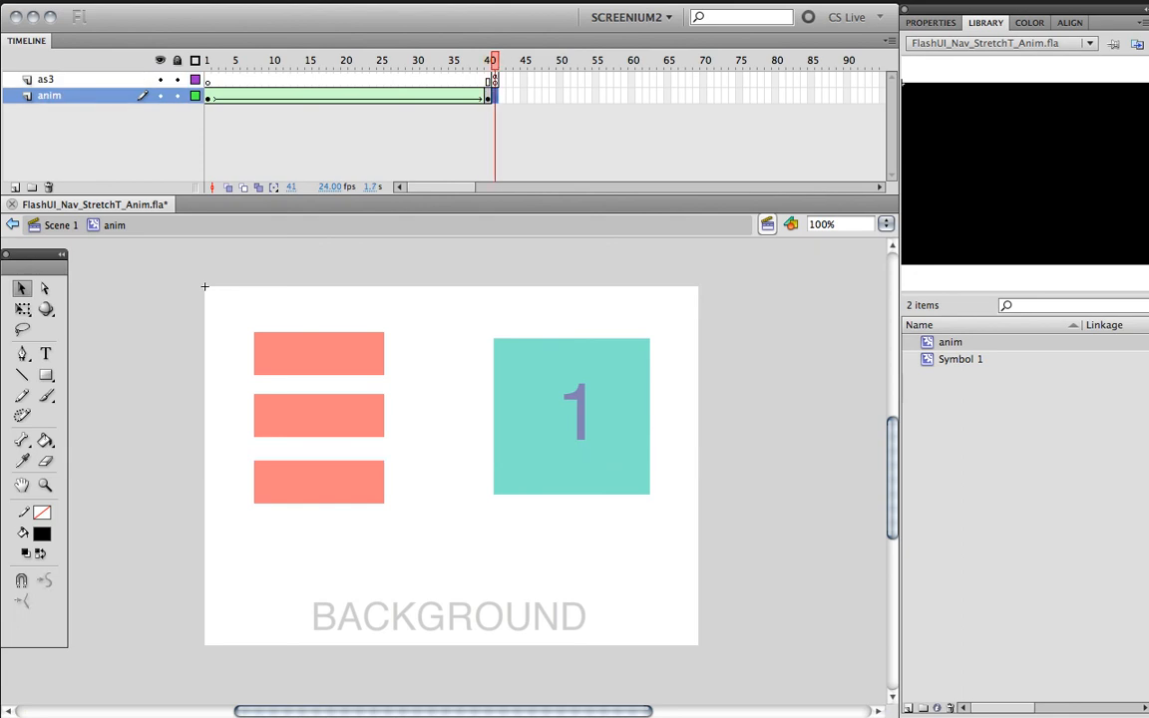